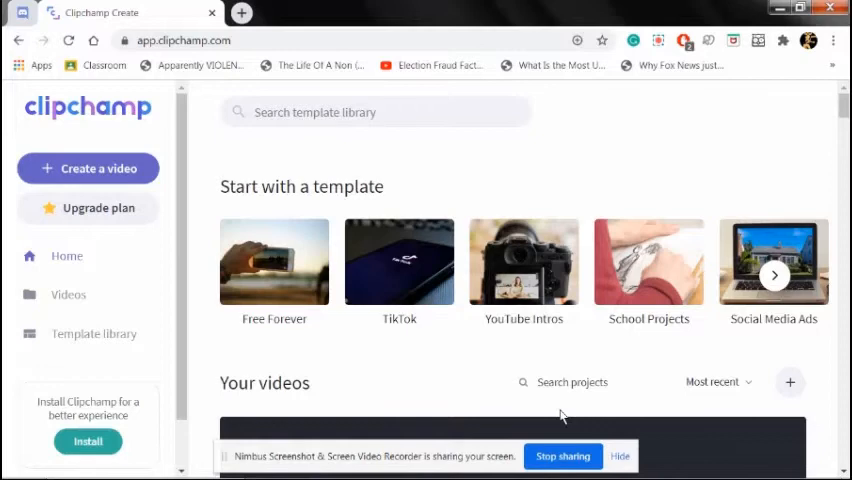
pyautogui.moveTo(70, 168)
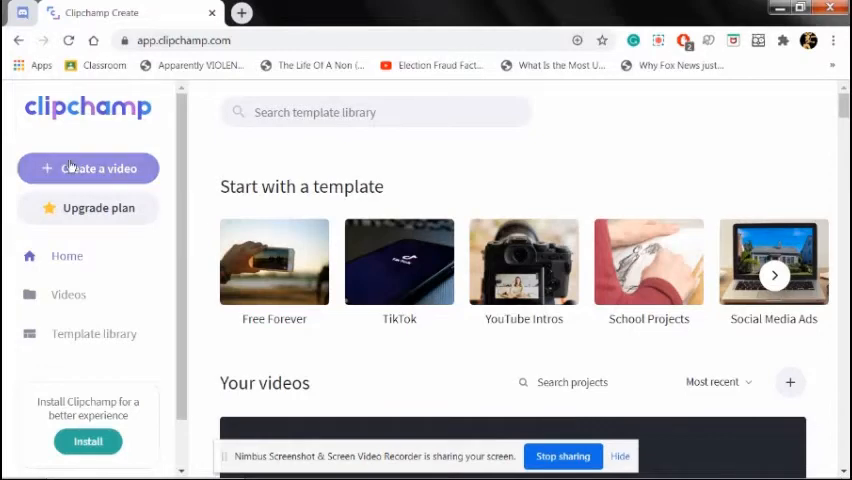
# - Start creating a new video from the Clipchamp home page
pyautogui.click(88, 168)
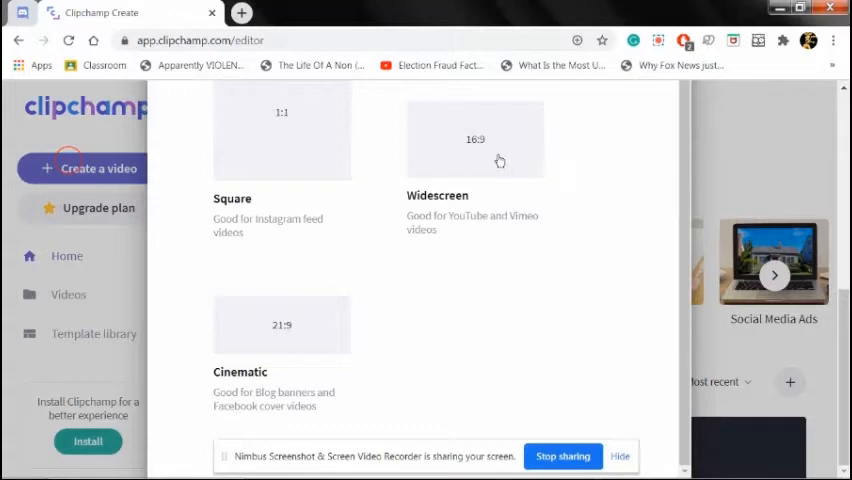
# - Choose the Widescreen 16:9 shape to open an untitled project in the editor
pyautogui.click(476, 140)
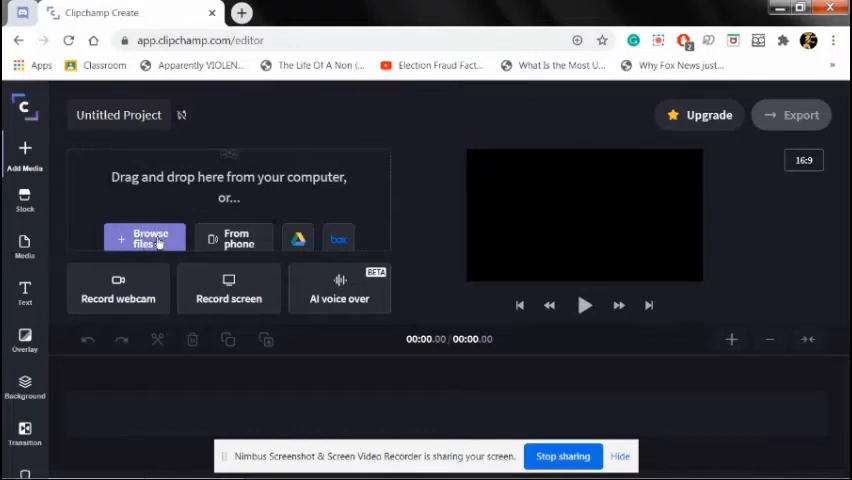
pyautogui.moveTo(166, 238)
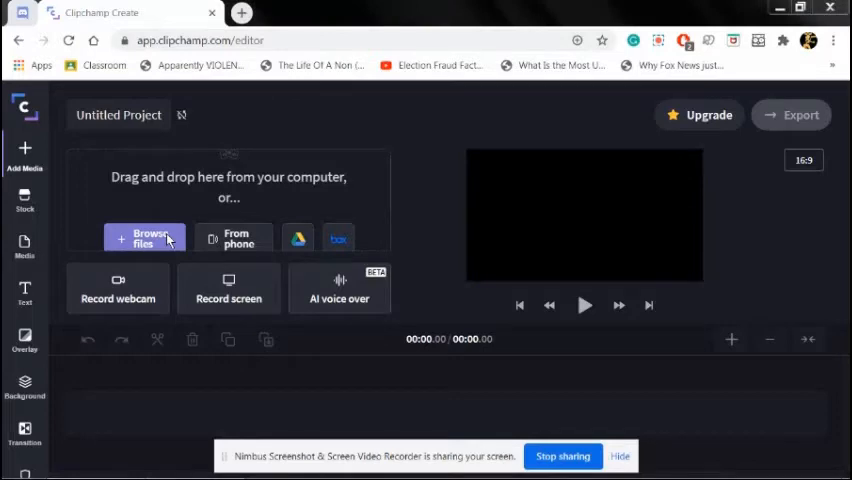
# - Browse the computer and import the Cheetah Running Full Speed video from Downloads
pyautogui.click(144, 236)
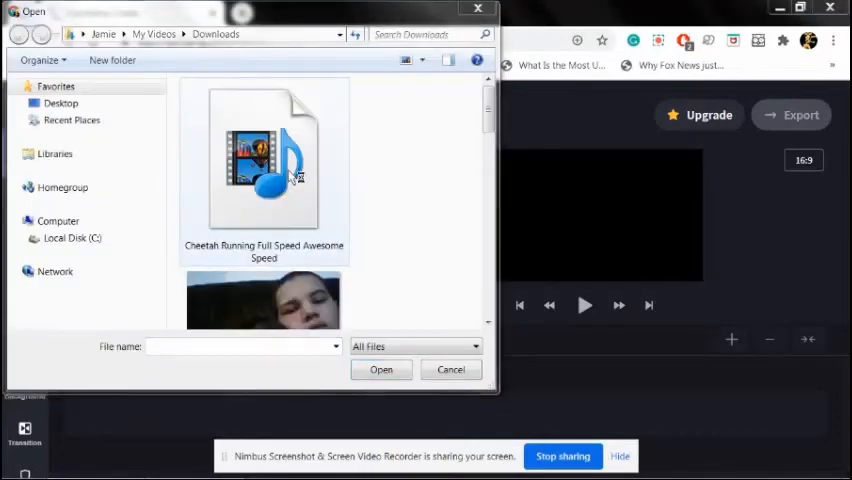
pyautogui.click(264, 164)
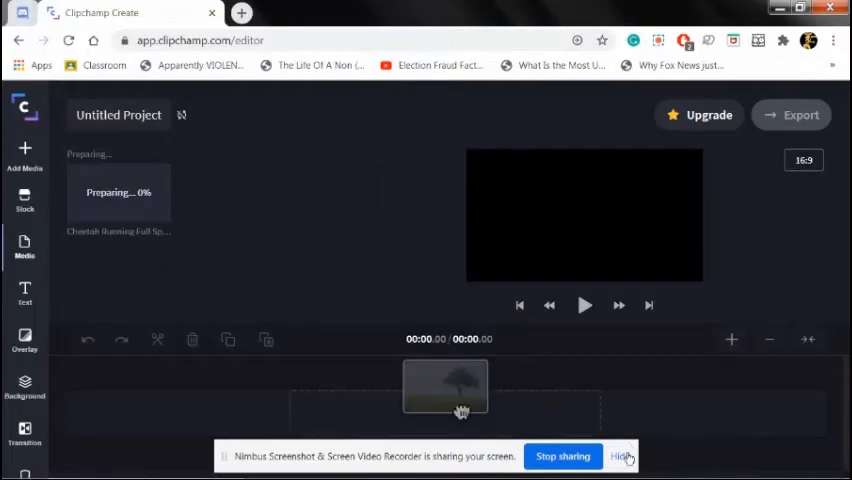
# - Wait in the Media panel while the cheetah video prepares
pyautogui.click(620, 456)
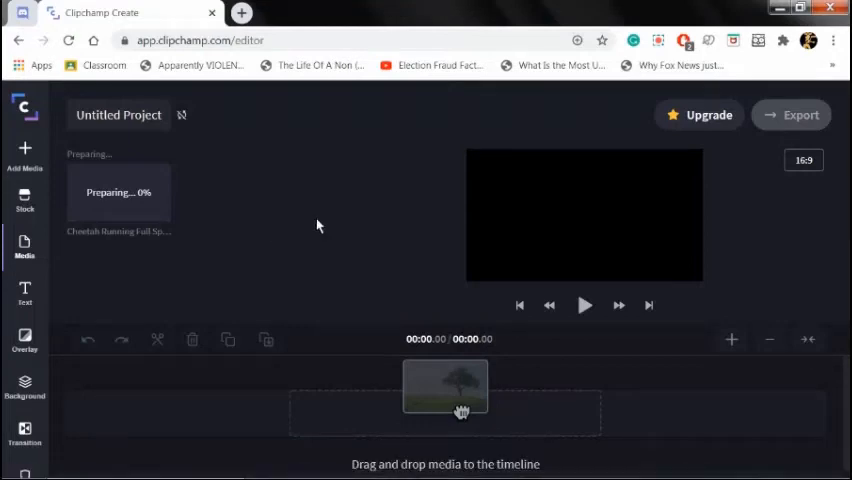
pyautogui.moveTo(142, 176)
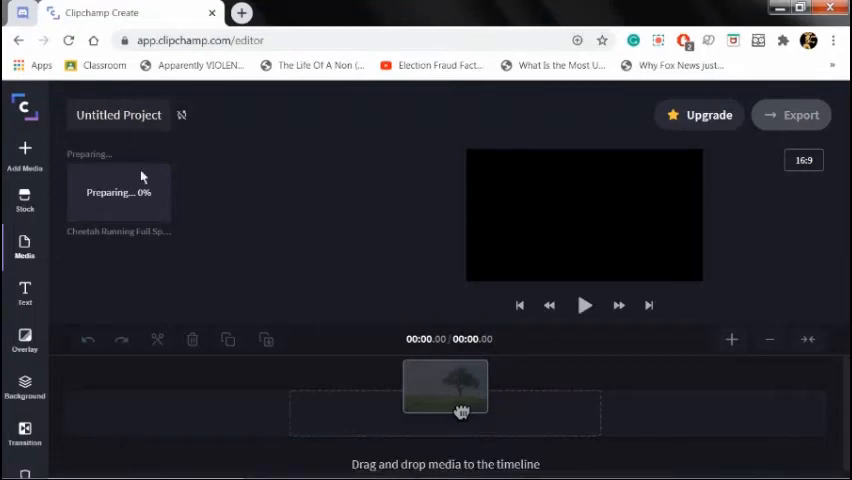
pyautogui.moveTo(164, 298)
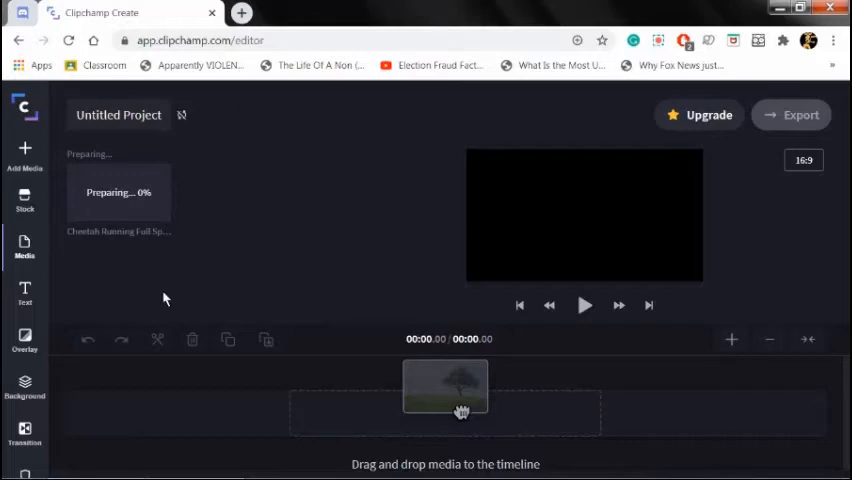
pyautogui.moveTo(144, 172)
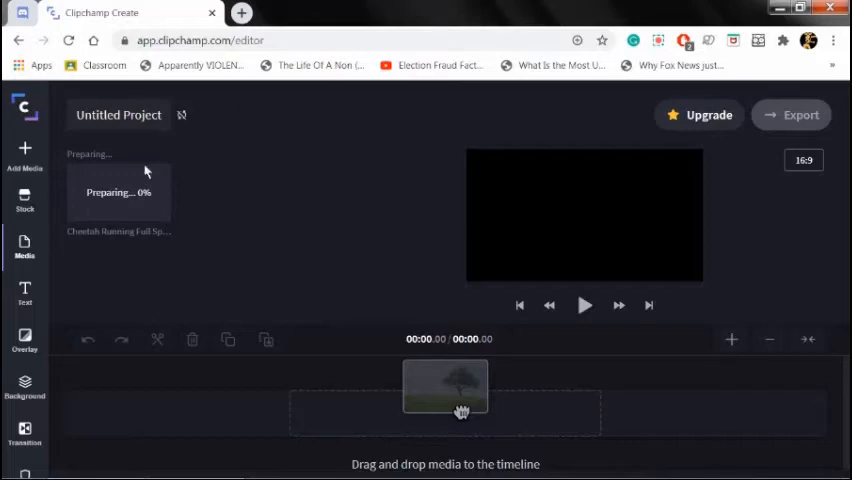
pyautogui.moveTo(144, 212)
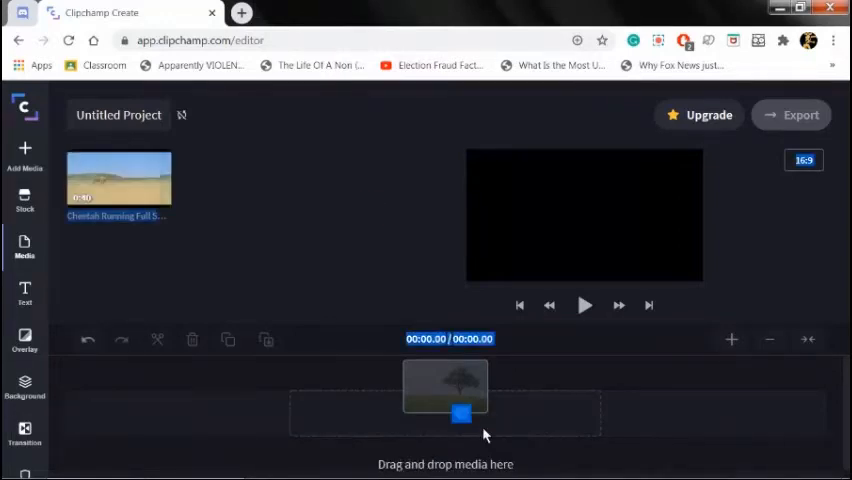
pyautogui.moveTo(392, 212)
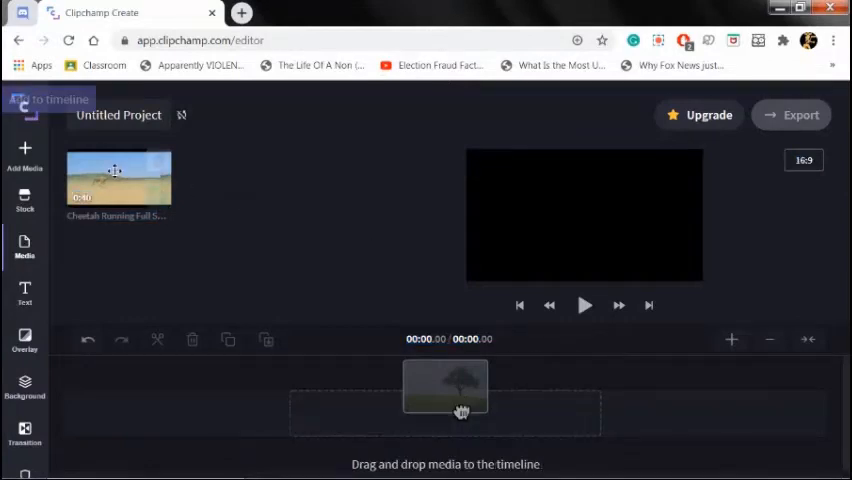
# - Drag the prepared cheetah clip from the Media panel onto the timeline
pyautogui.moveTo(118, 180); pyautogui.dragTo(490, 428)
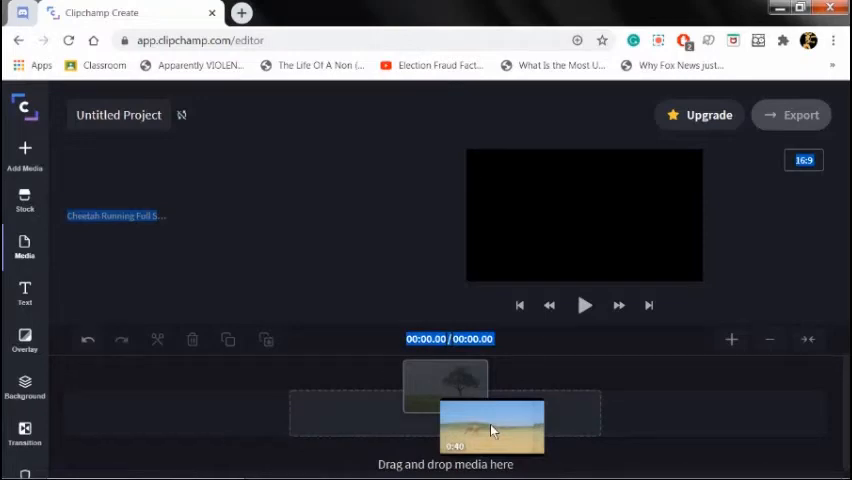
pyautogui.moveTo(440, 414)
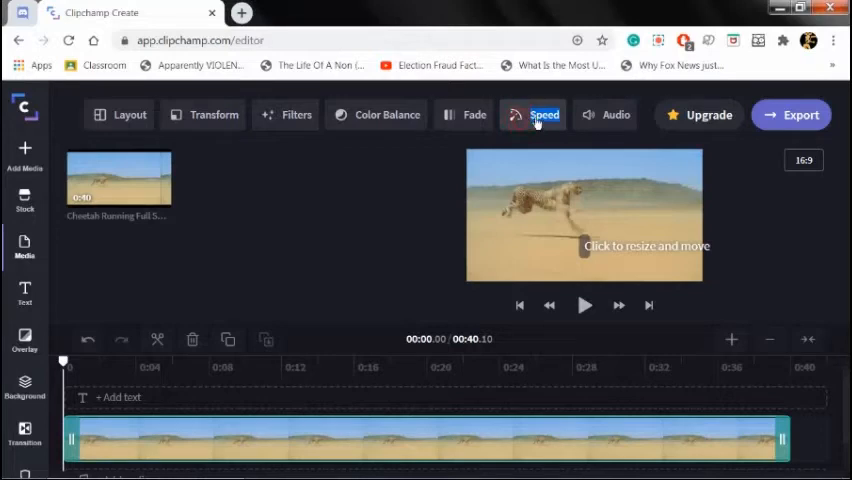
# - Set the cheetah clip to Slow speed, adjusting the slider so it runs about 2:13
pyautogui.click(544, 114)
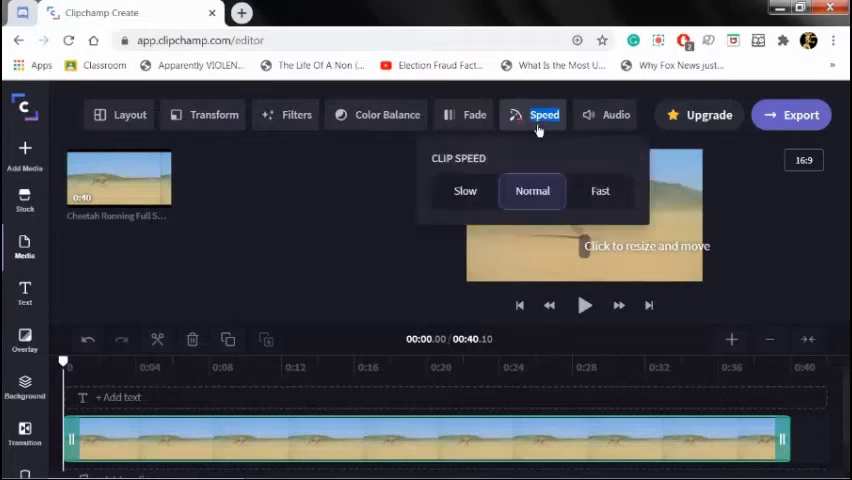
pyautogui.moveTo(466, 192)
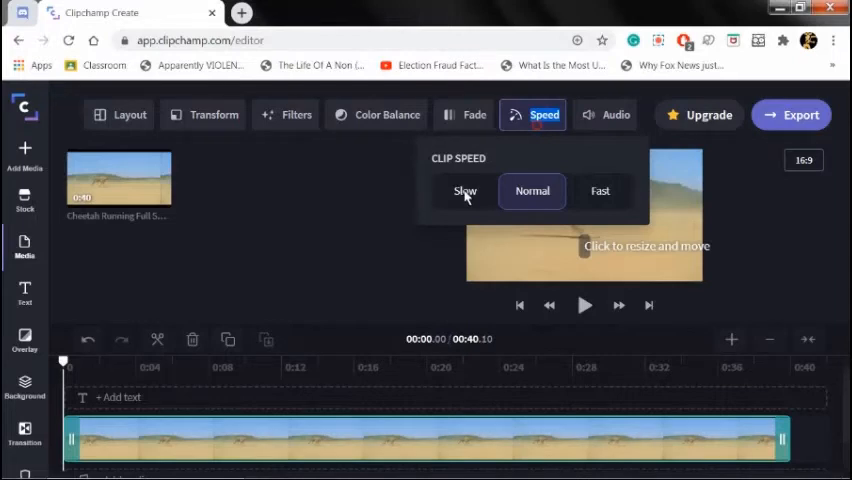
pyautogui.click(464, 192)
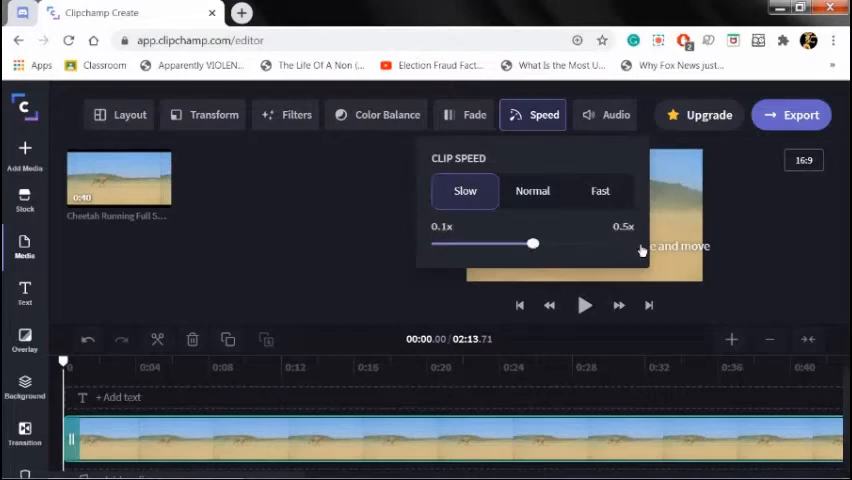
pyautogui.moveTo(532, 244); pyautogui.dragTo(584, 244)
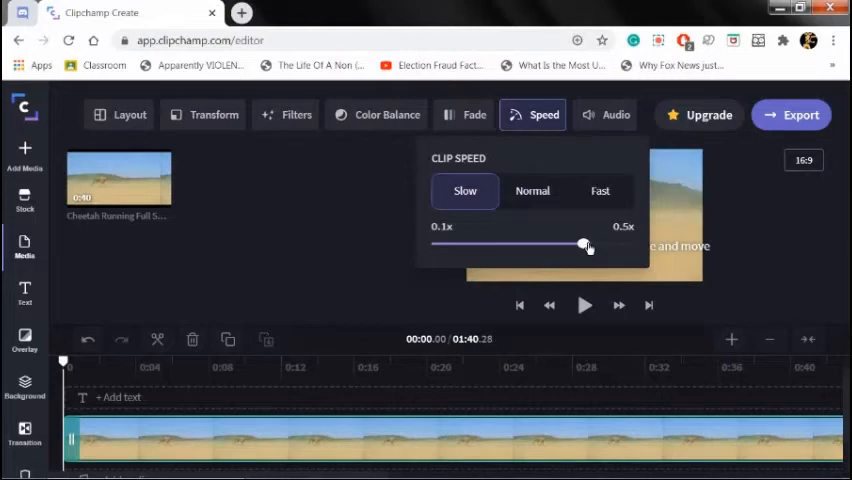
pyautogui.moveTo(586, 244); pyautogui.dragTo(632, 244)
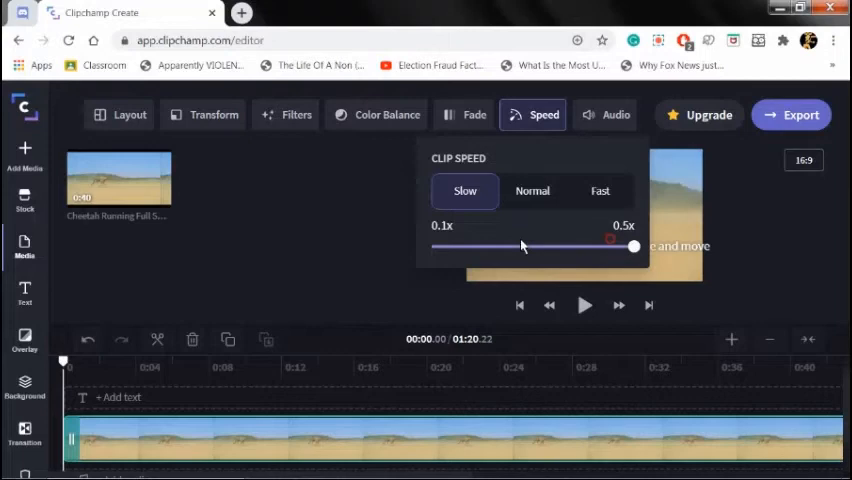
pyautogui.moveTo(526, 256)
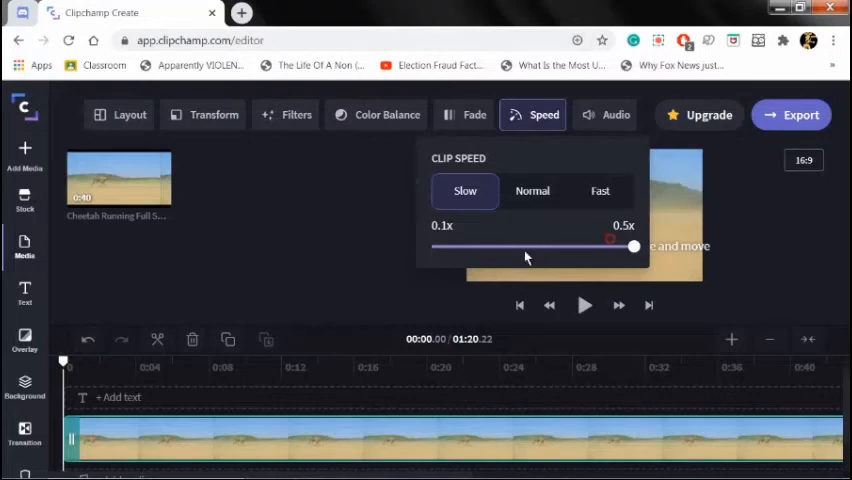
pyautogui.moveTo(632, 246); pyautogui.dragTo(536, 246)
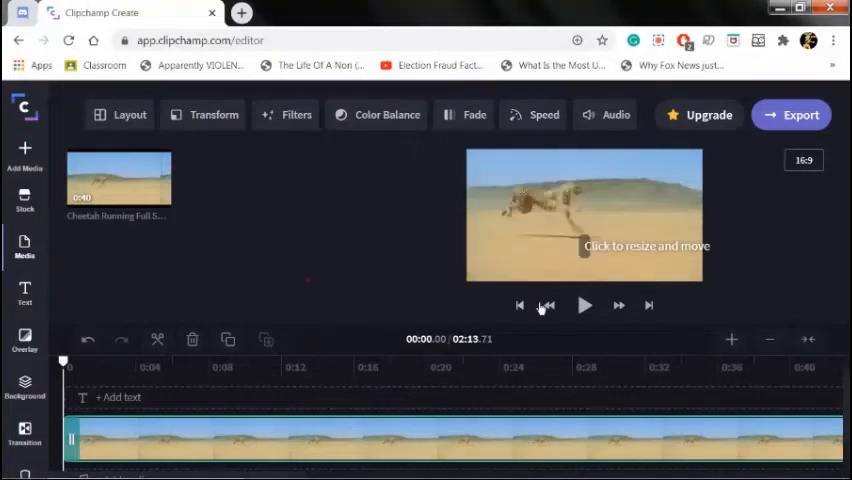
pyautogui.moveTo(584, 306)
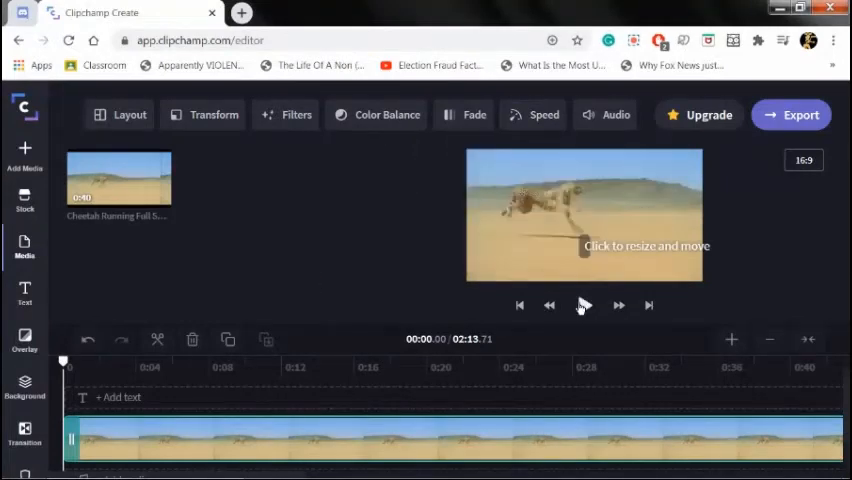
# - Play the slowed cheetah clip in the preview to about 0:27
pyautogui.click(584, 304)
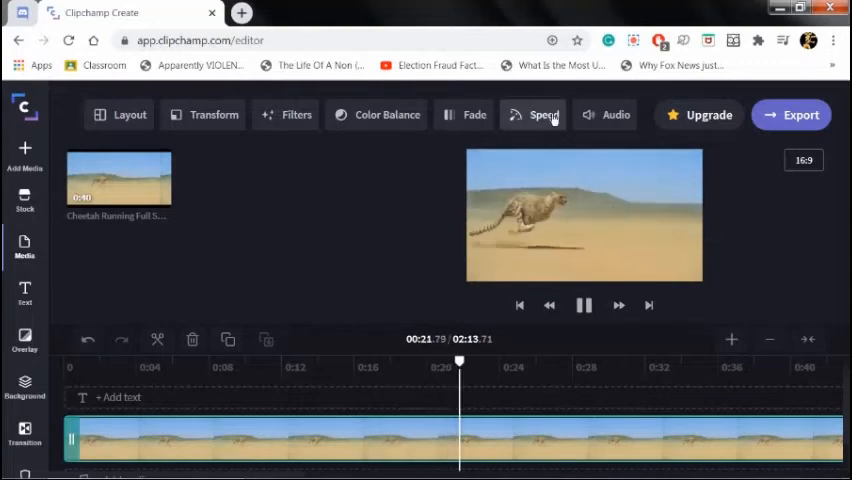
pyautogui.click(540, 114)
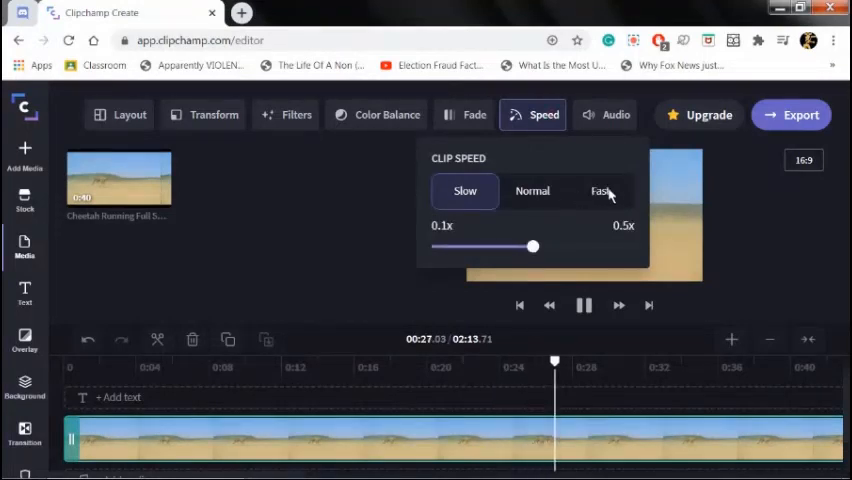
# - Set the clip to Fast speed, shrinking it to about 3.3 seconds, and play it through
pyautogui.click(600, 192)
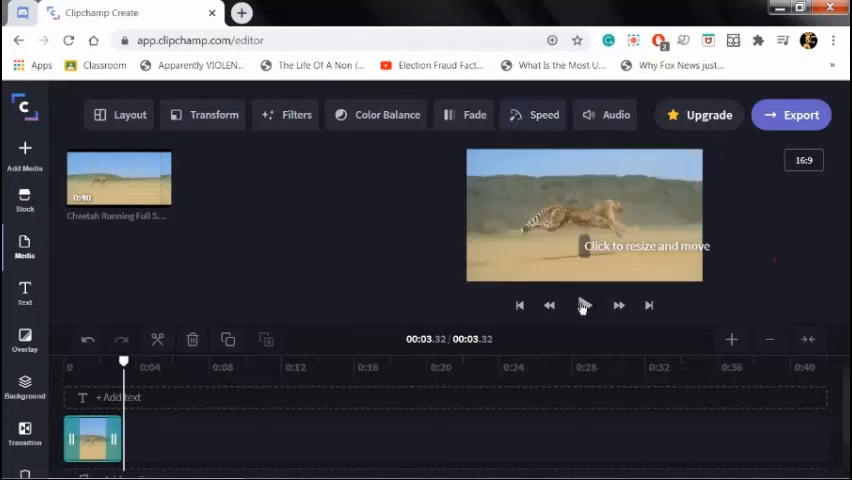
pyautogui.click(584, 304)
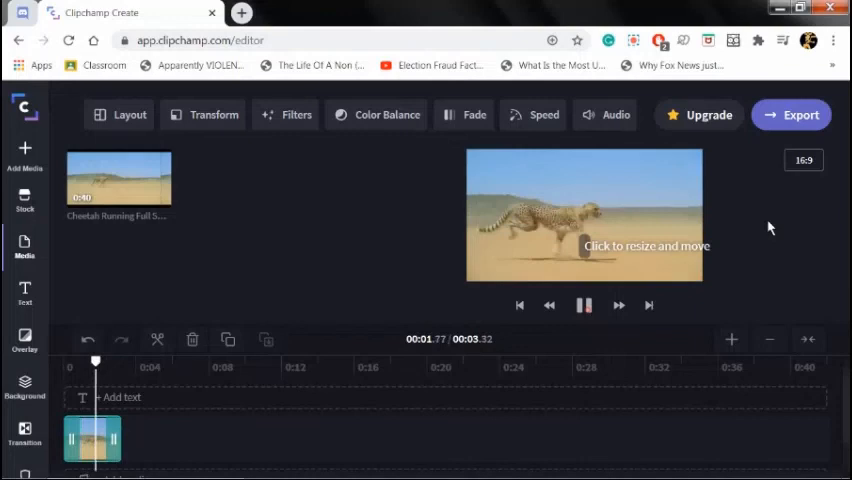
pyautogui.click(584, 304)
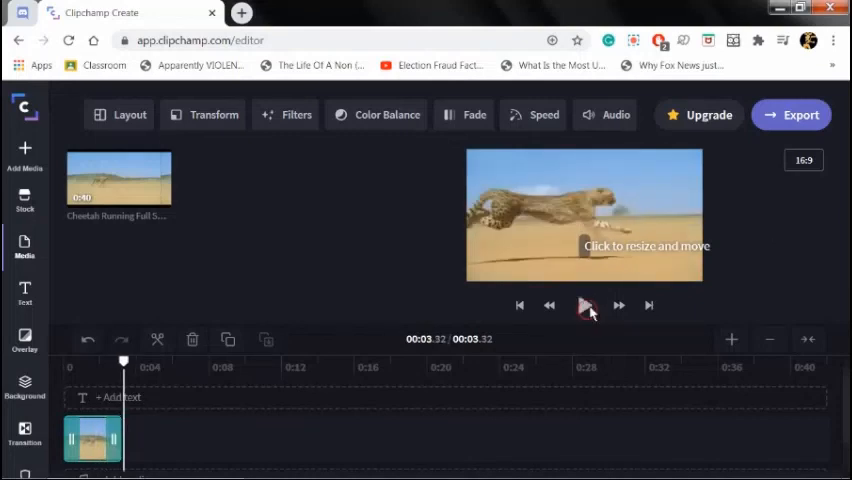